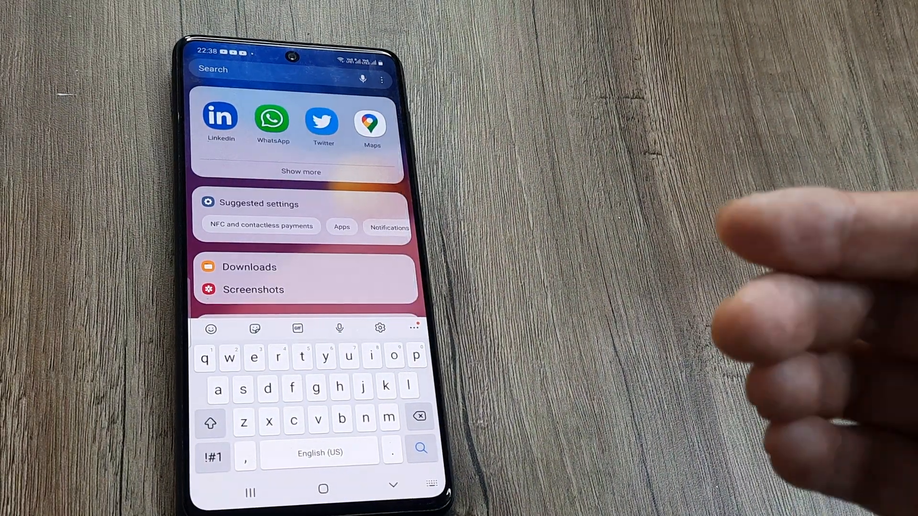
Launch LinkedIn from the Android search results to reach its home feed.
{"action": "left_click", "coordinate": [220, 116]}
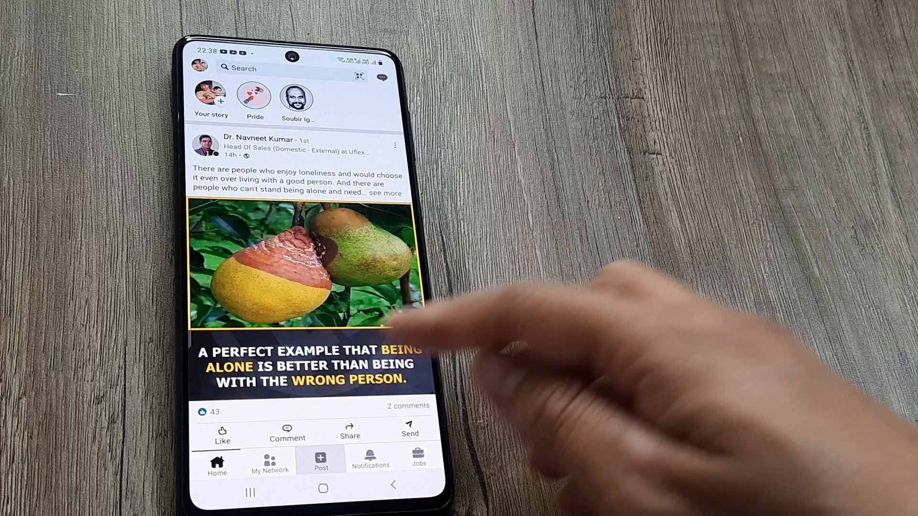
Start a new post and choose to add a document.
{"action": "left_click", "coordinate": [320, 458]}
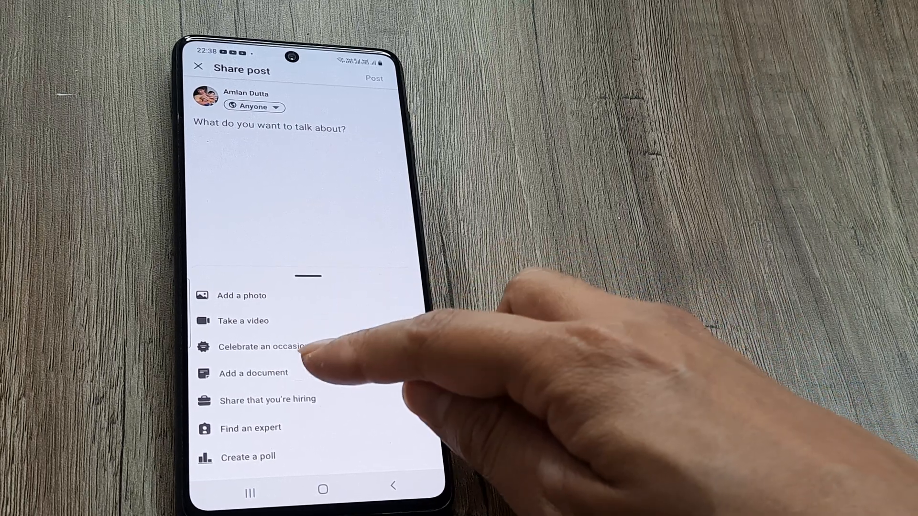
{"action": "left_click", "coordinate": [252, 373]}
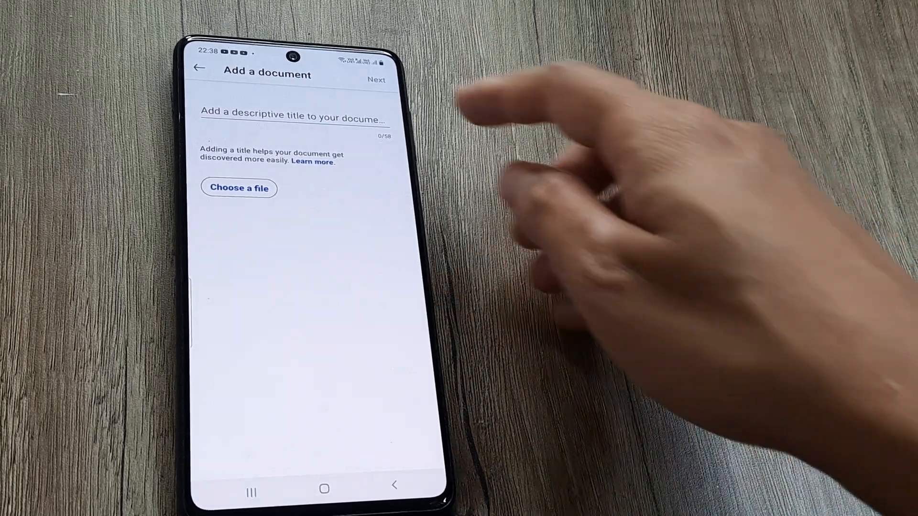
Title the document 'rakhi', attach Rakhi prospectus.pdf from Recent, and continue to the post.
{"action": "left_click", "coordinate": [293, 116]}
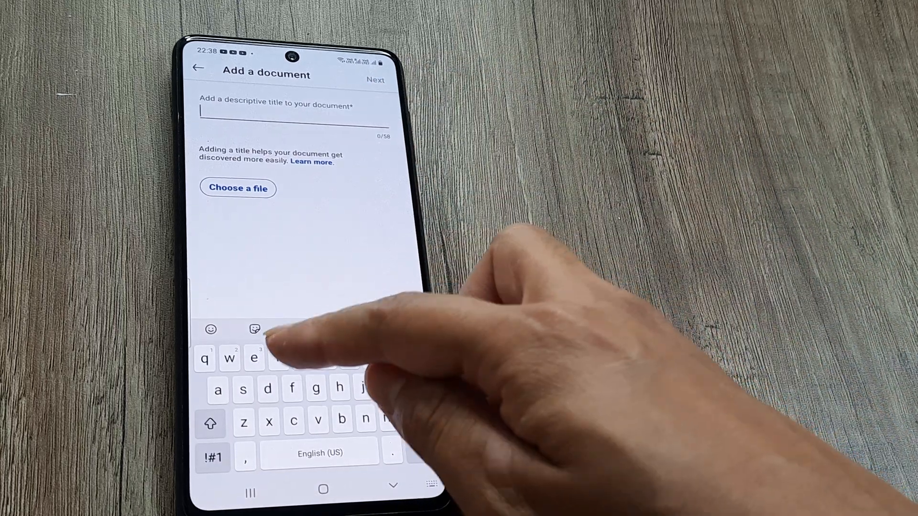
{"action": "type", "text": "rakhi"}
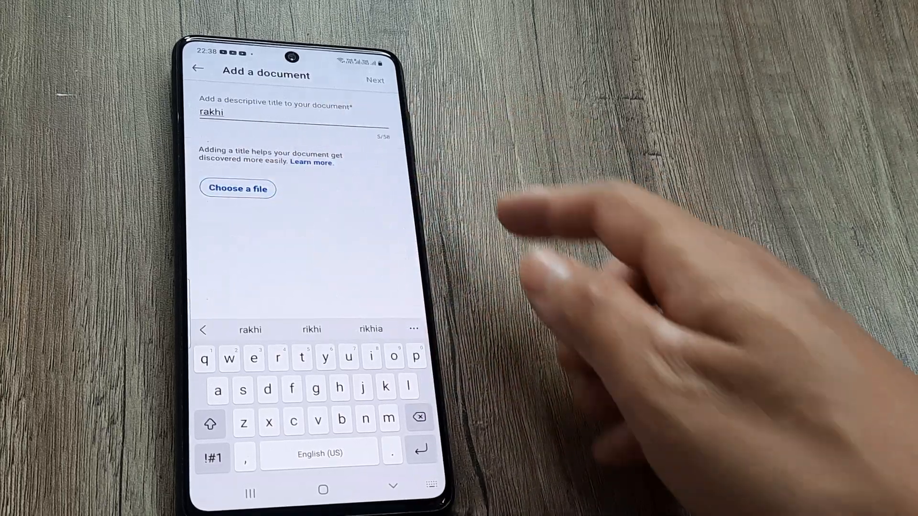
{"action": "left_click", "coordinate": [238, 188]}
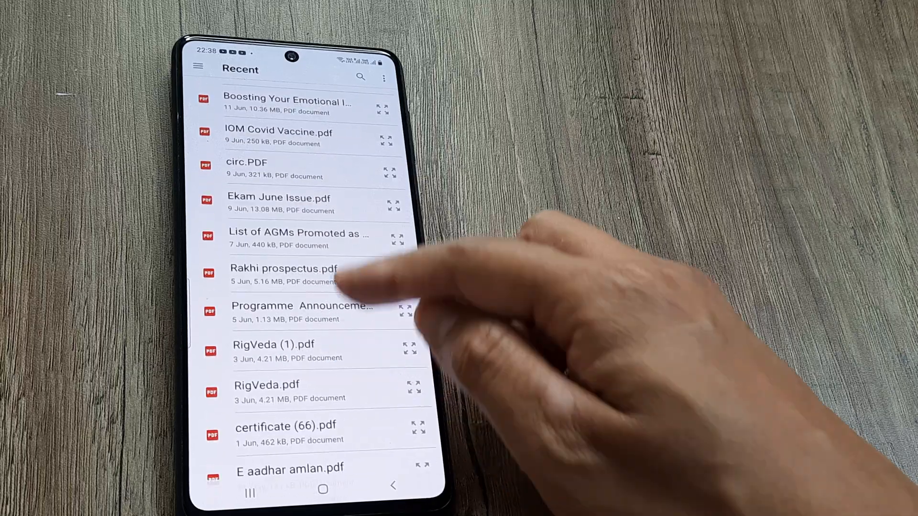
{"action": "left_click", "coordinate": [284, 268]}
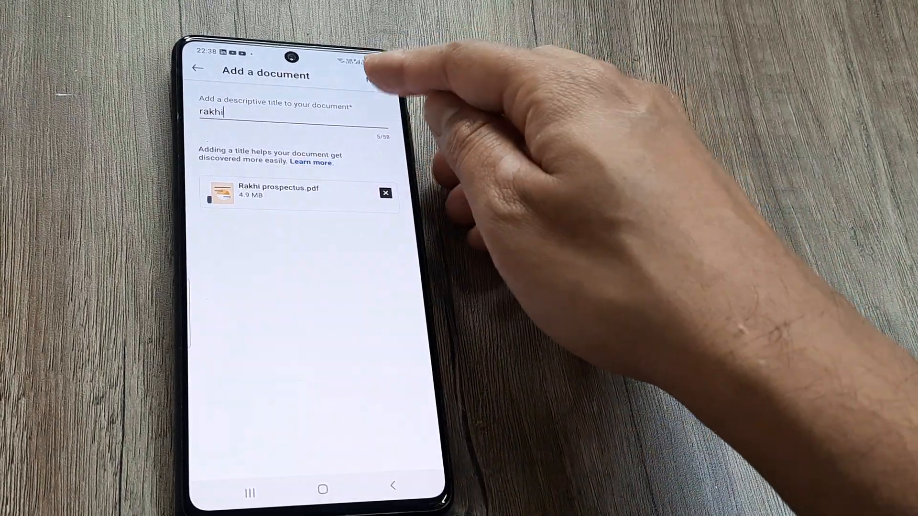
{"action": "left_click", "coordinate": [374, 74]}
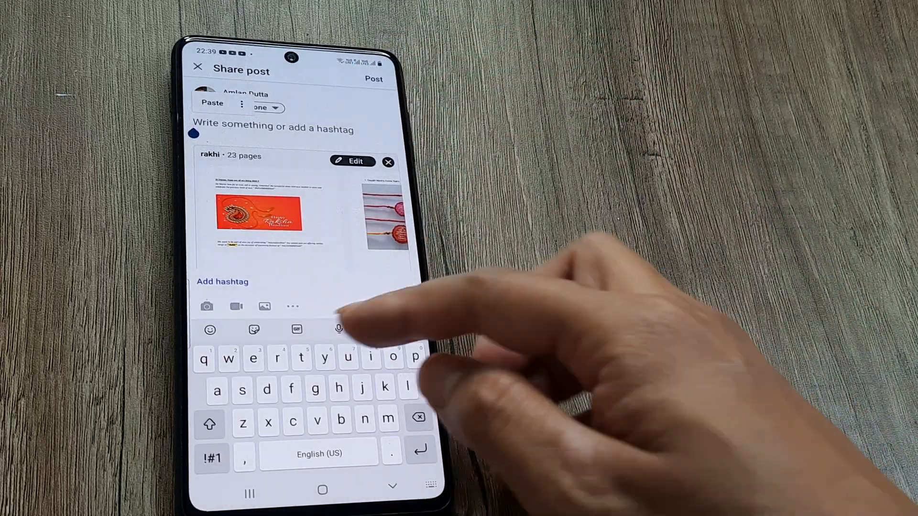
Write 'rakhi' as the post text, publish it, and view the live post.
{"action": "type", "text": "rakhi"}
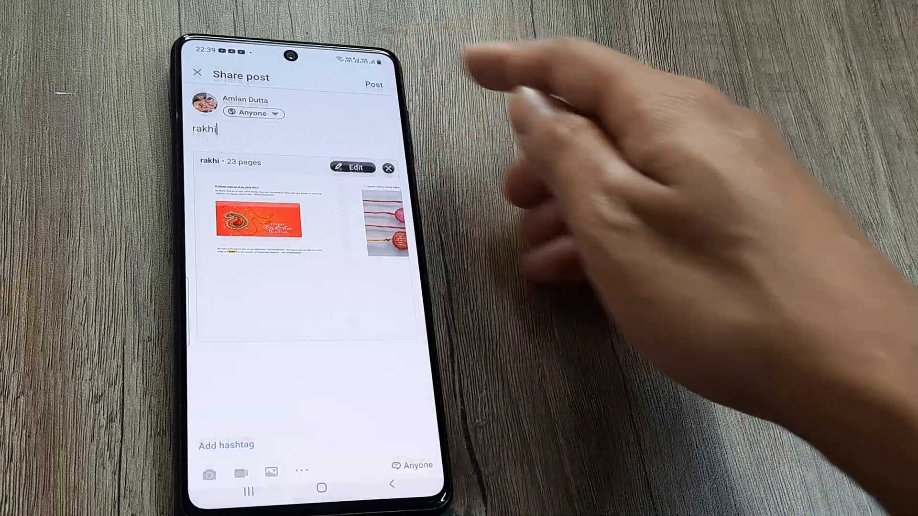
{"action": "left_click", "coordinate": [374, 84]}
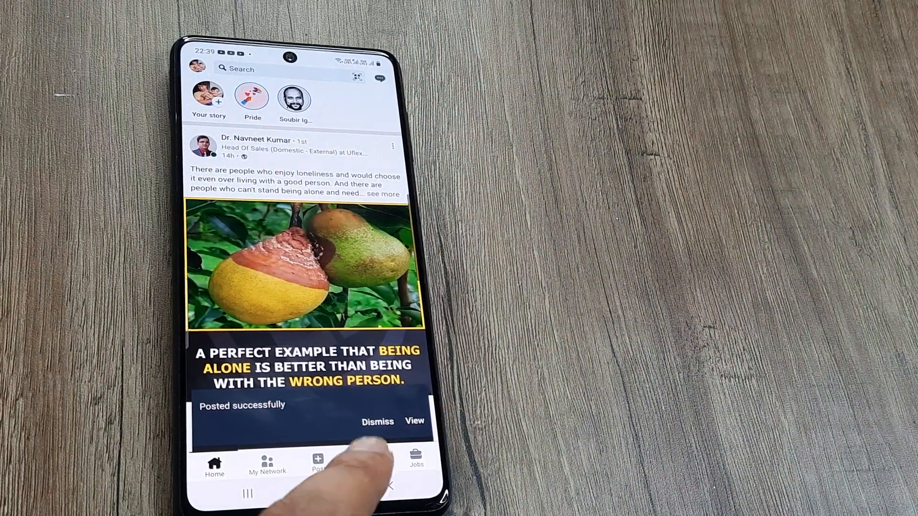
{"action": "left_click", "coordinate": [414, 421]}
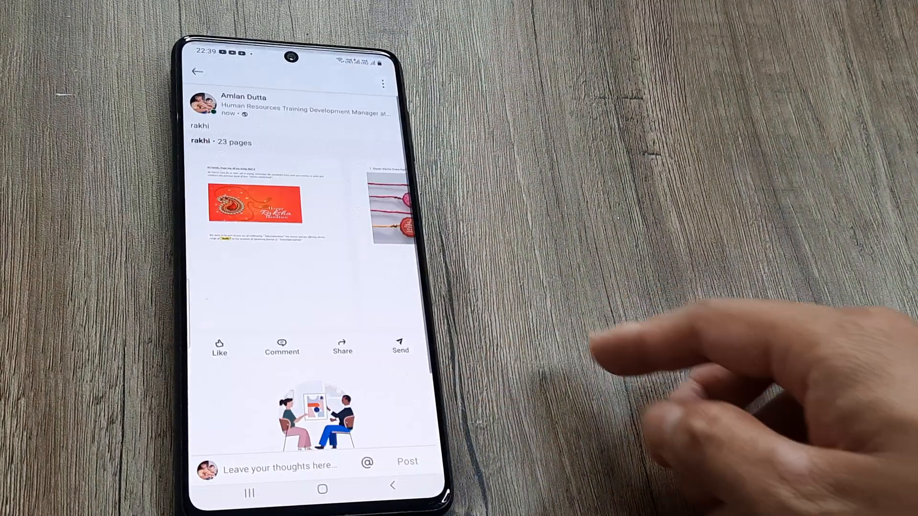